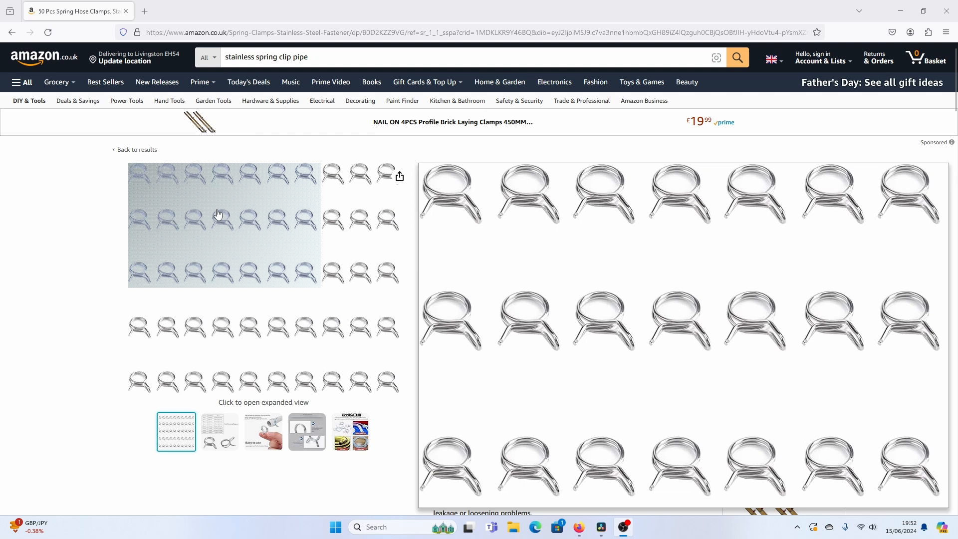
{"action": "mouse_move", "coordinate": [297, 239]}
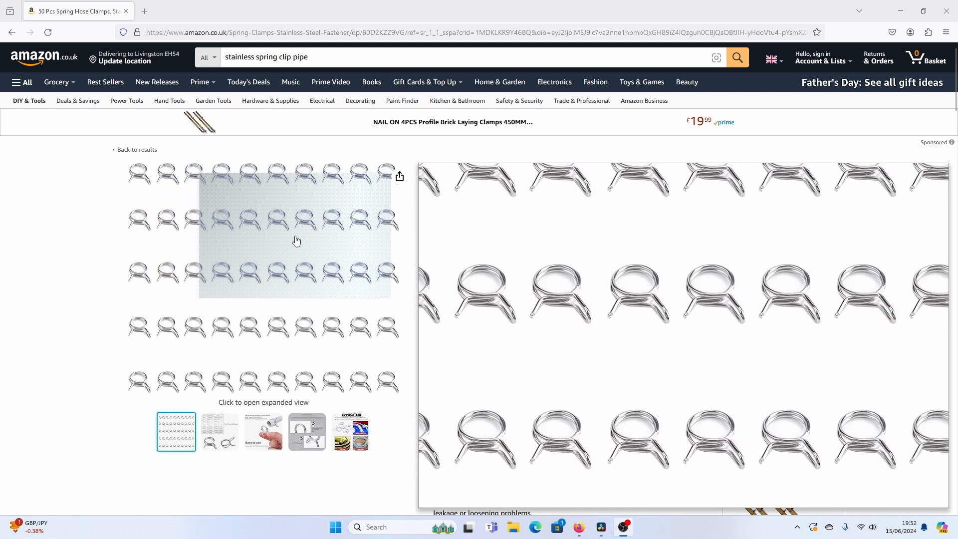
{"action": "mouse_move", "coordinate": [299, 270]}
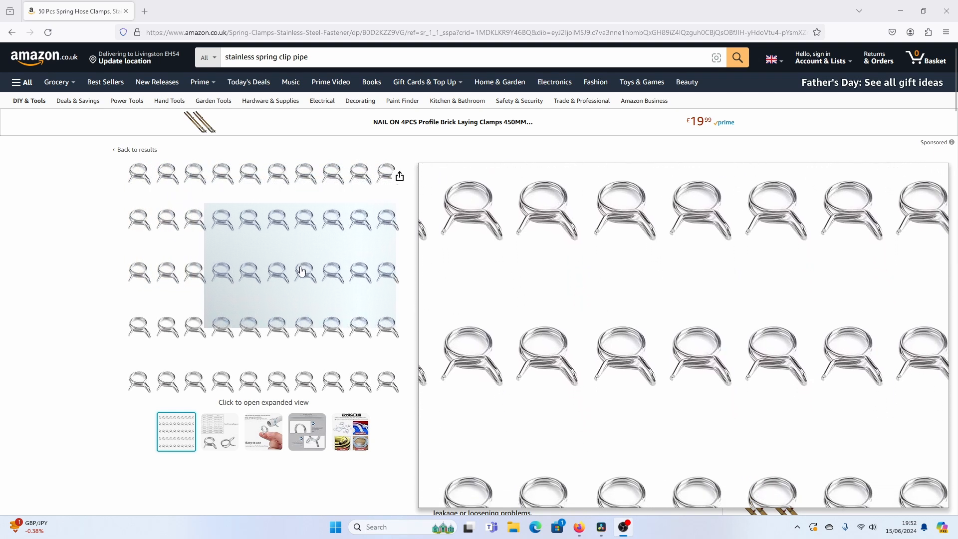